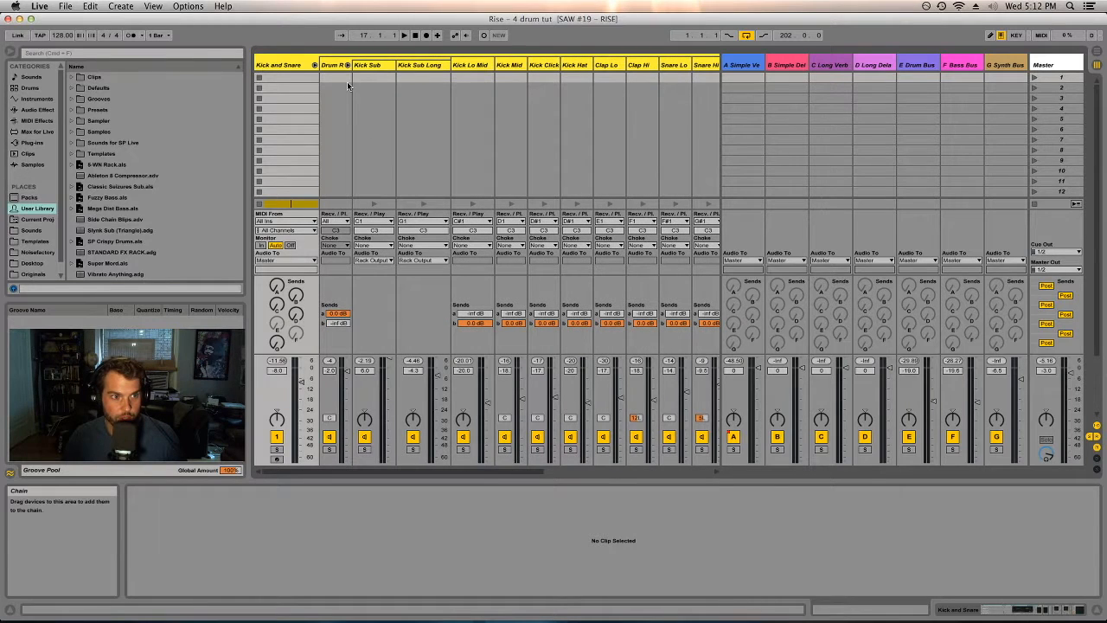
# Step through the Kick Sub Long and Kick Lo Mid tracks, ending on Kick Sub Long in the mixer
pyautogui.click(422, 66)
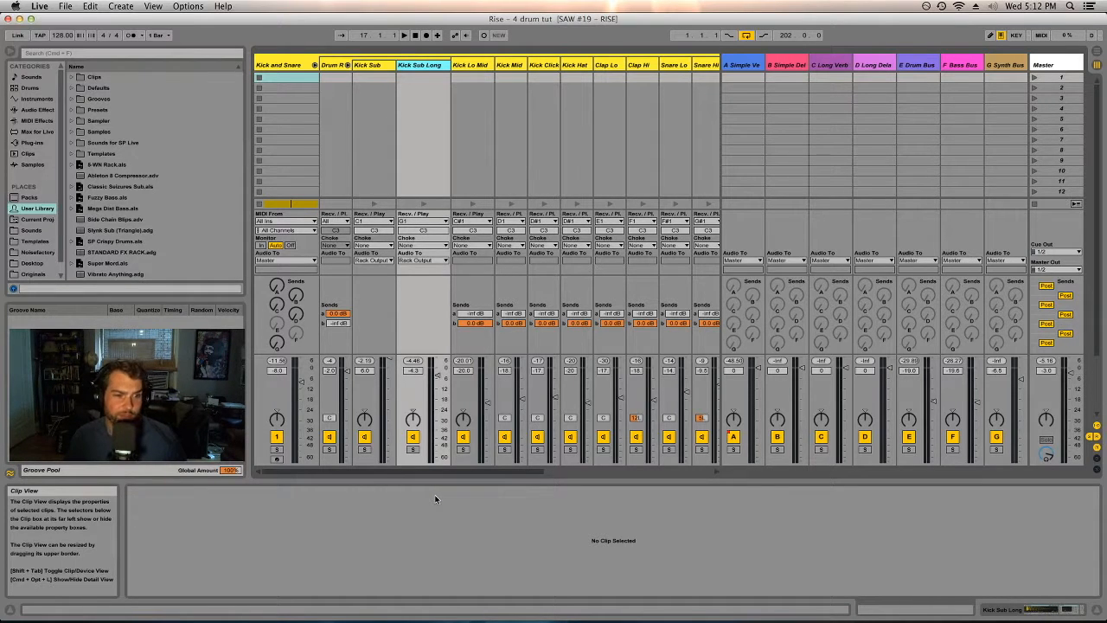
pyautogui.moveTo(422, 526)
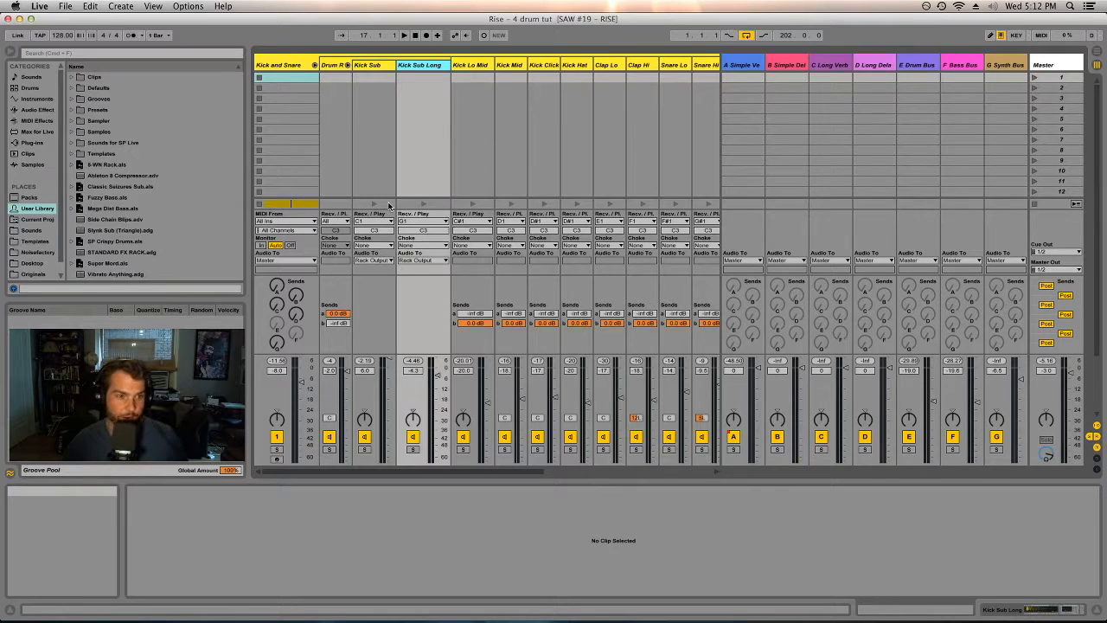
pyautogui.click(470, 66)
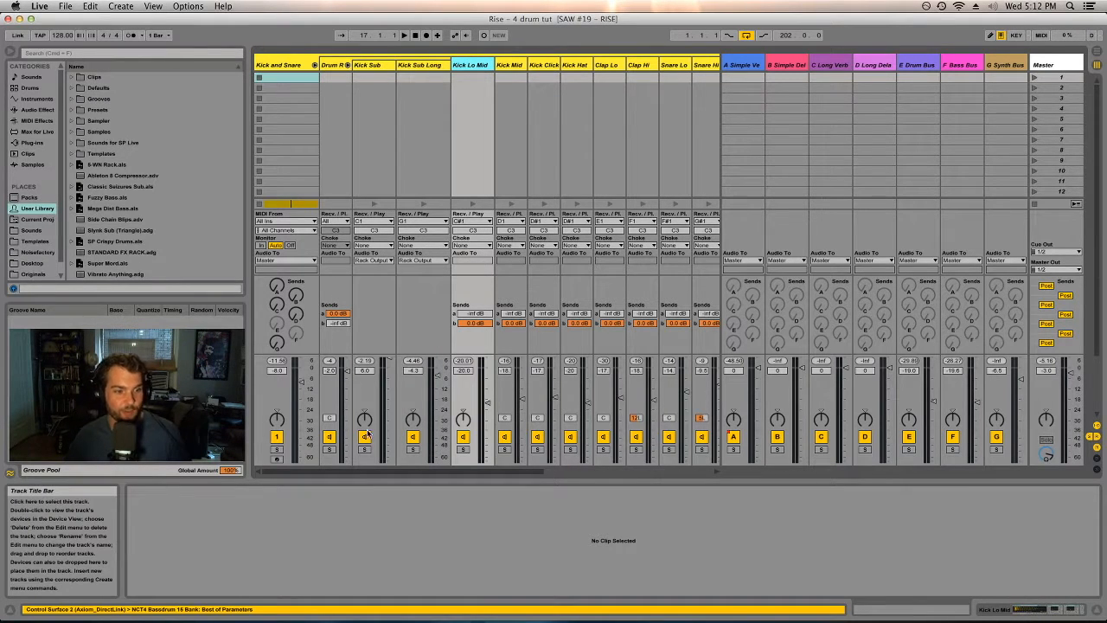
pyautogui.click(403, 35)
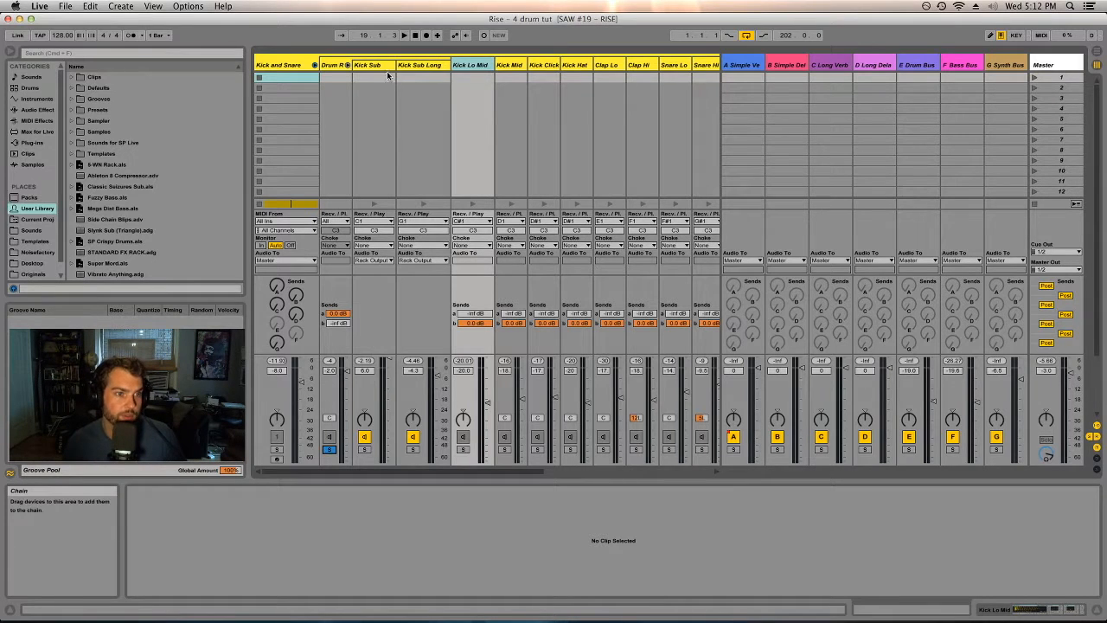
pyautogui.click(422, 64)
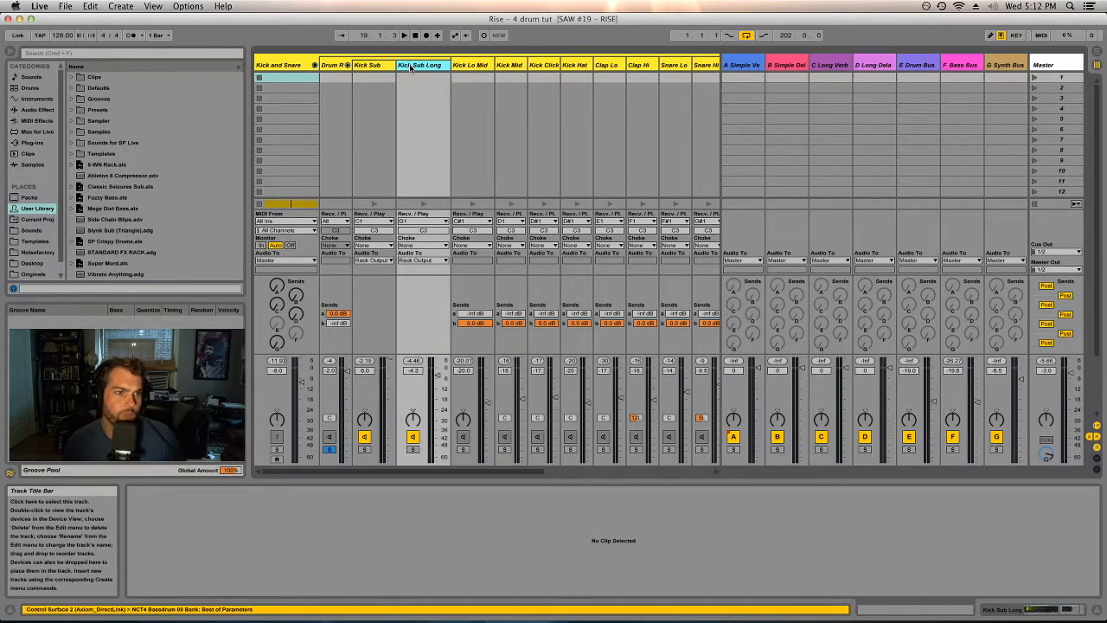
pyautogui.click(367, 64)
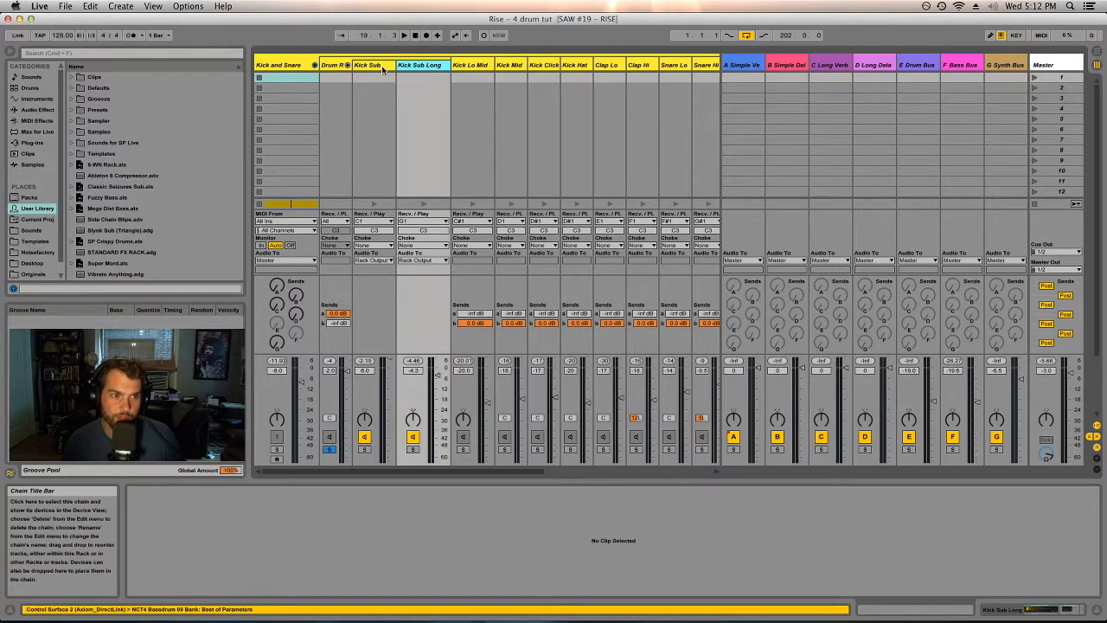
# Select the Kick Sub track and scroll the mixer right to the later drum tracks
pyautogui.click(366, 66)
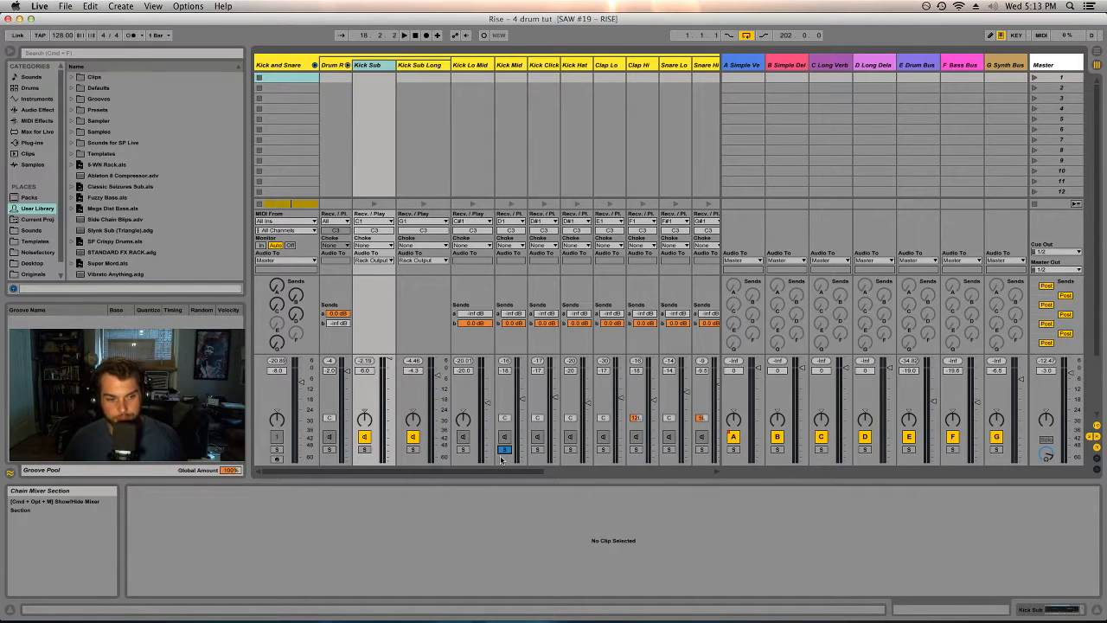
pyautogui.click(536, 449)
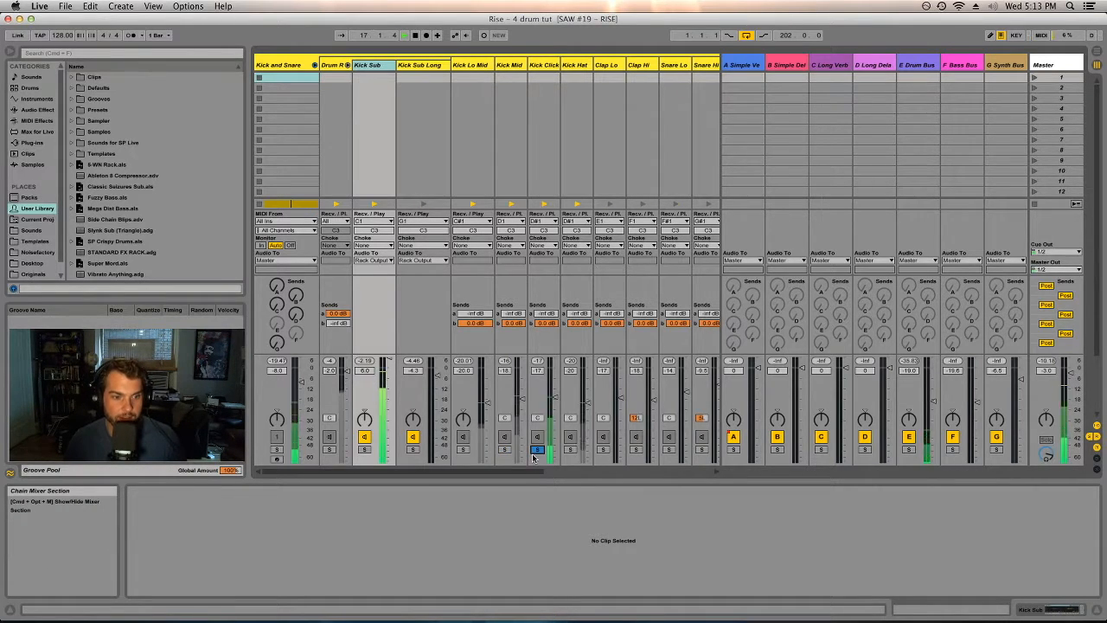
pyautogui.click(574, 450)
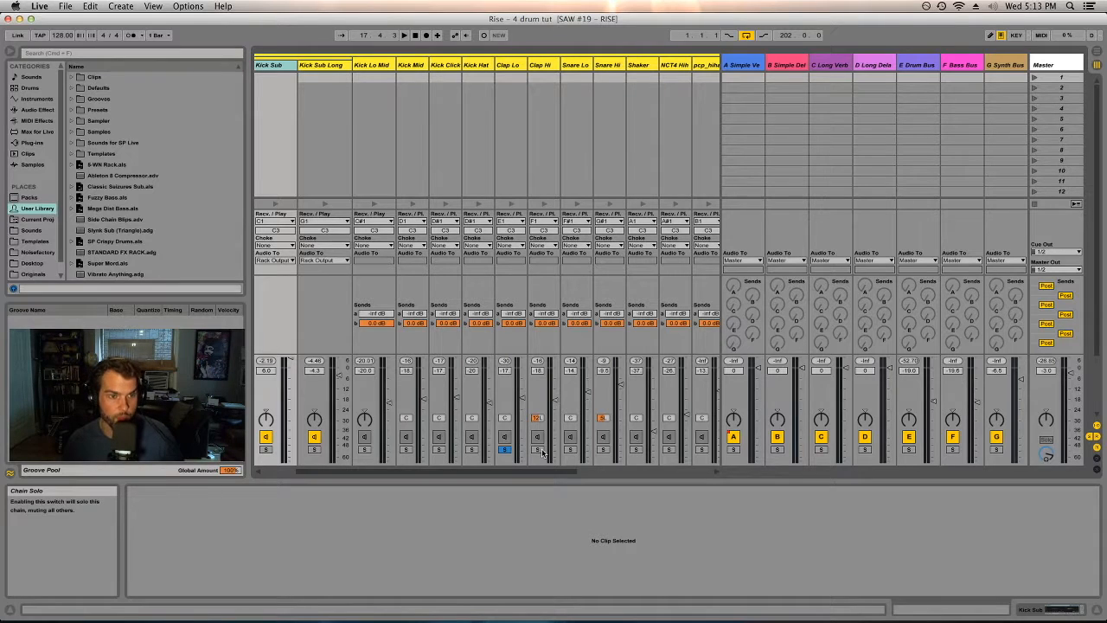
# Scroll the mixer further right, then back to the first Kick and Snare tracks
pyautogui.click(393, 35)
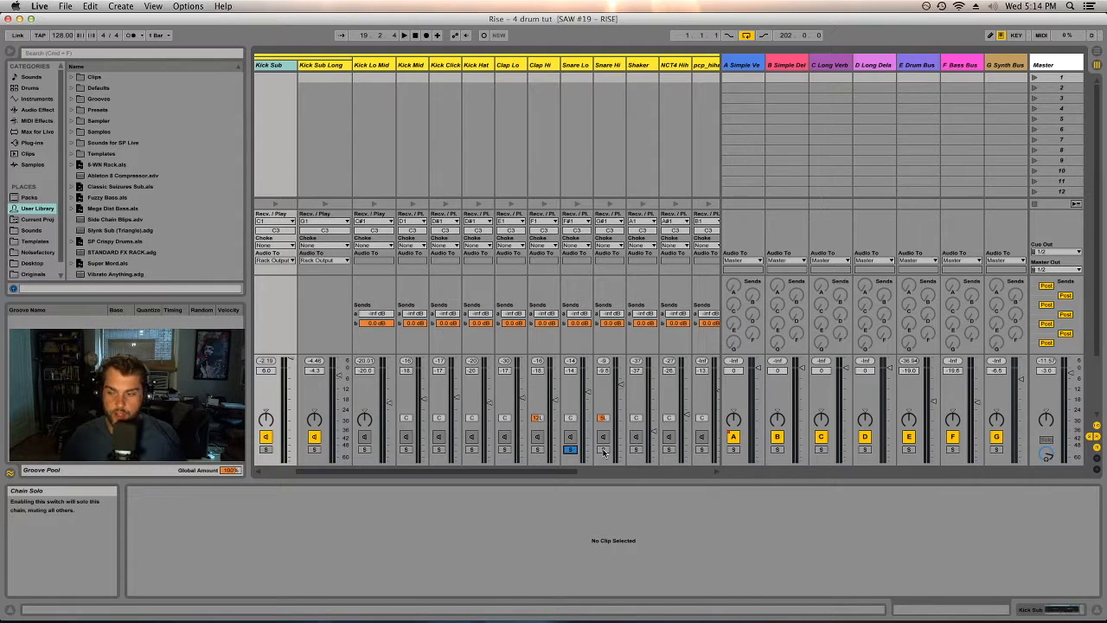
pyautogui.click(602, 450)
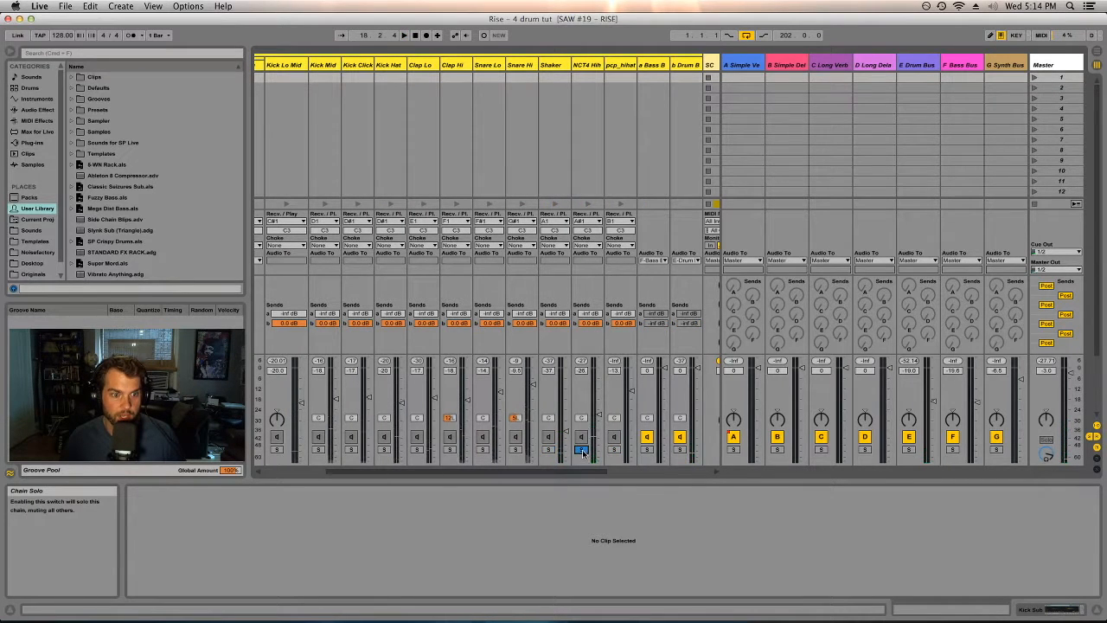
pyautogui.click(403, 34)
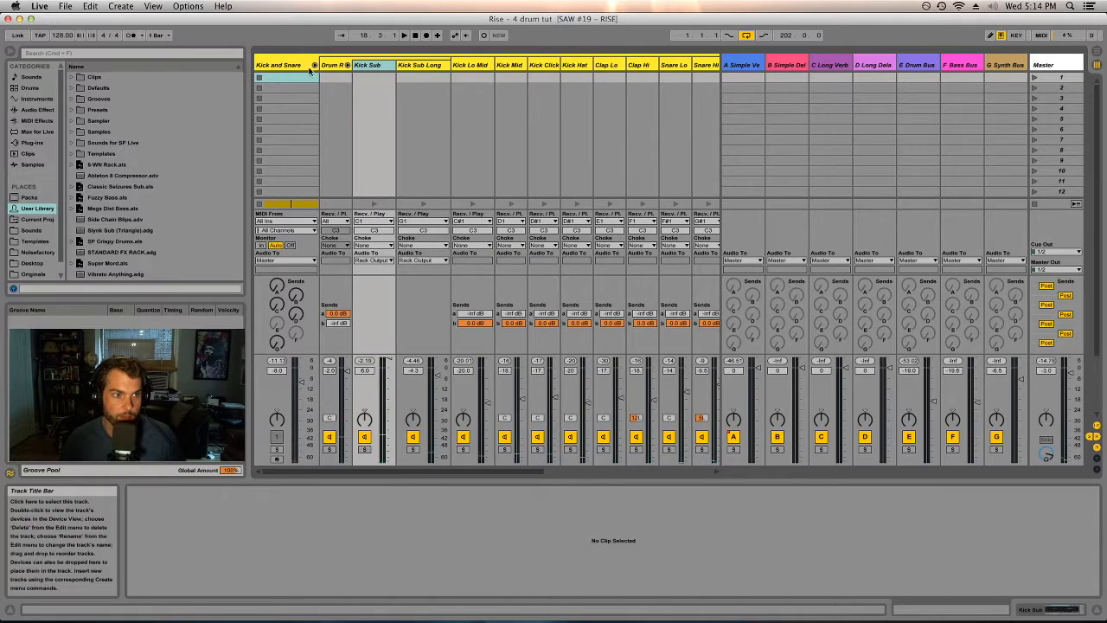
# Switch from Session View to the Arrangement View timeline
pyautogui.press('tab')
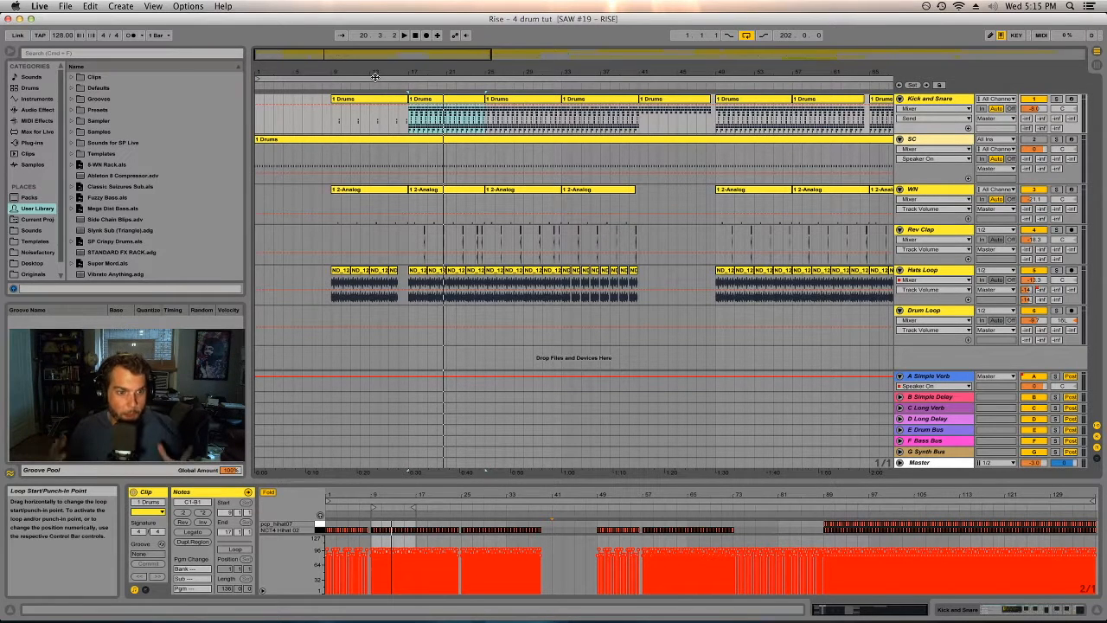
# Return from the arrangement to the Session View mixer
pyautogui.click(415, 275)
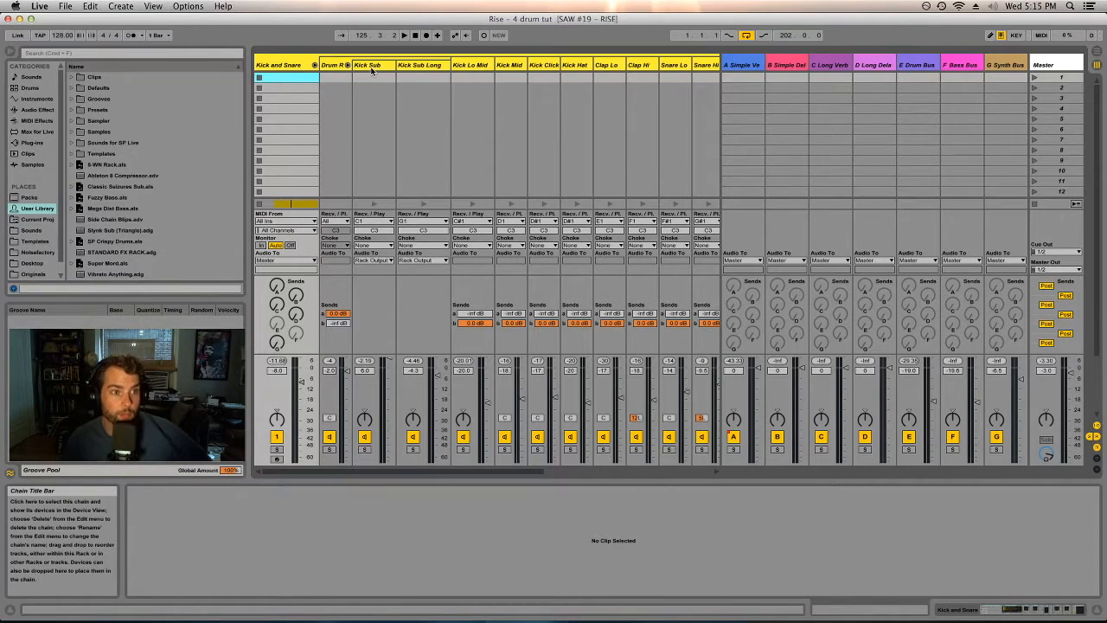
# Show the Kick Sub Long track's chain: kick sample instrument followed by Auto Filter
pyautogui.click(367, 65)
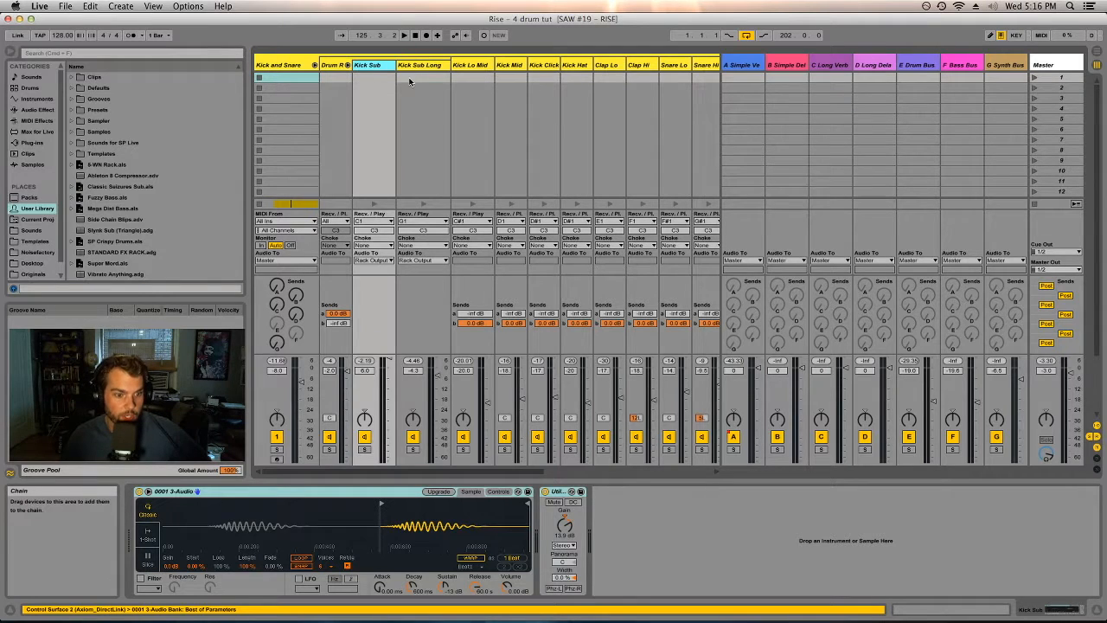
pyautogui.click(366, 66)
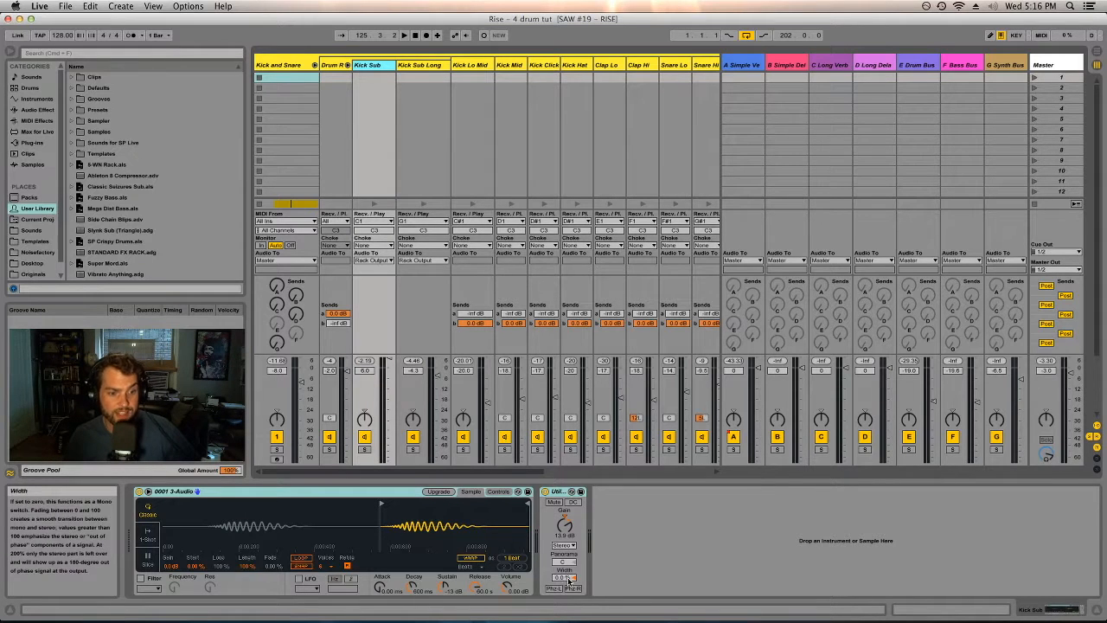
pyautogui.click(419, 64)
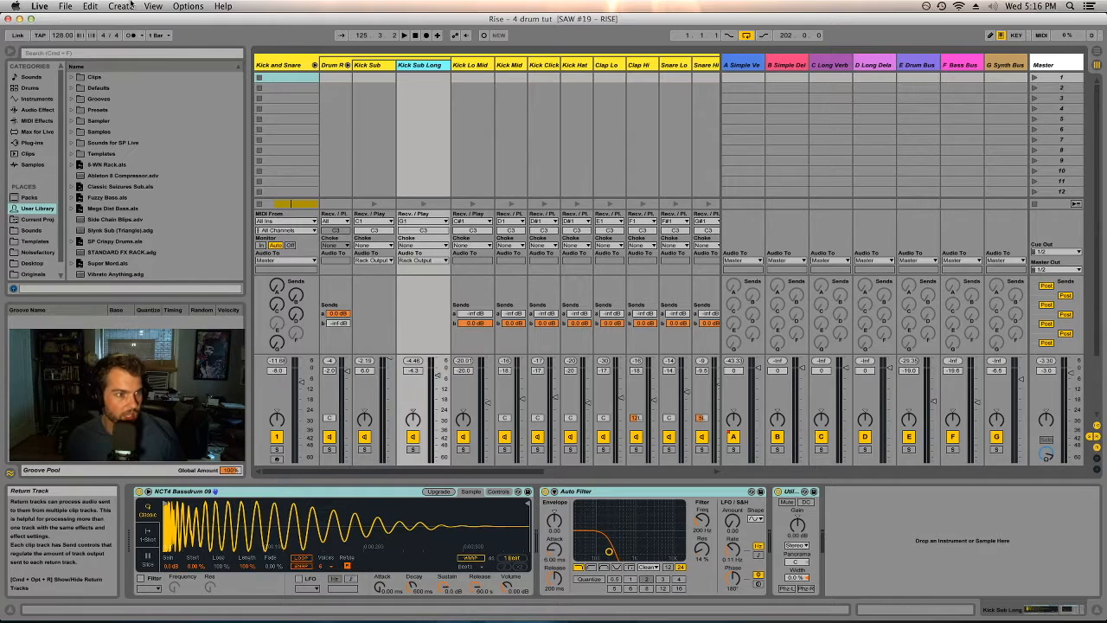
# Browse the audio effects and plug-in folders in the browser
pyautogui.click(38, 111)
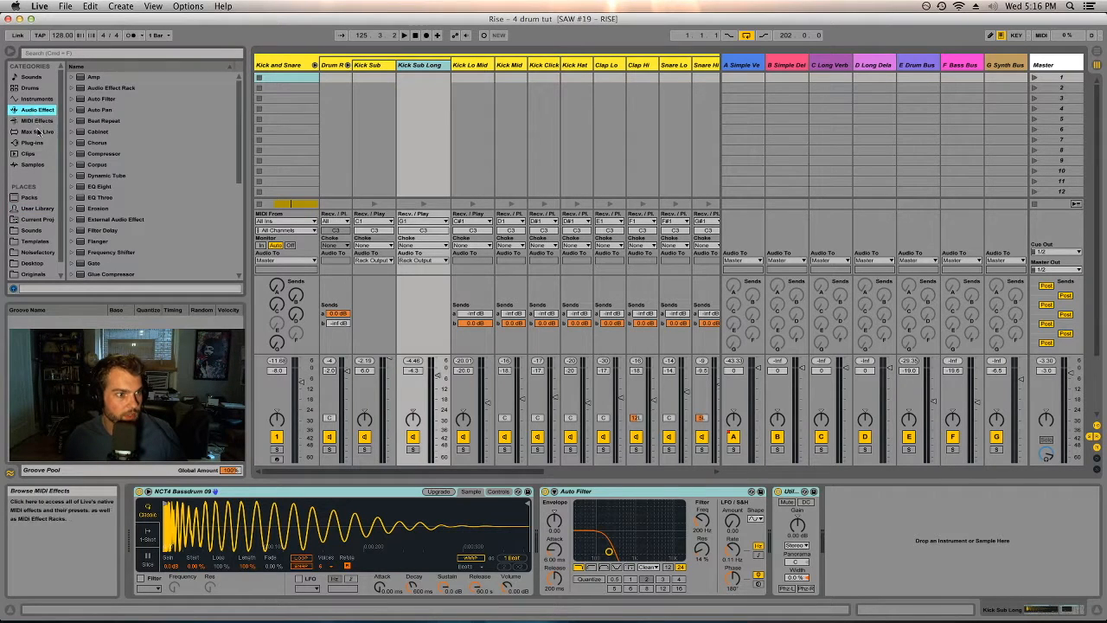
pyautogui.click(31, 141)
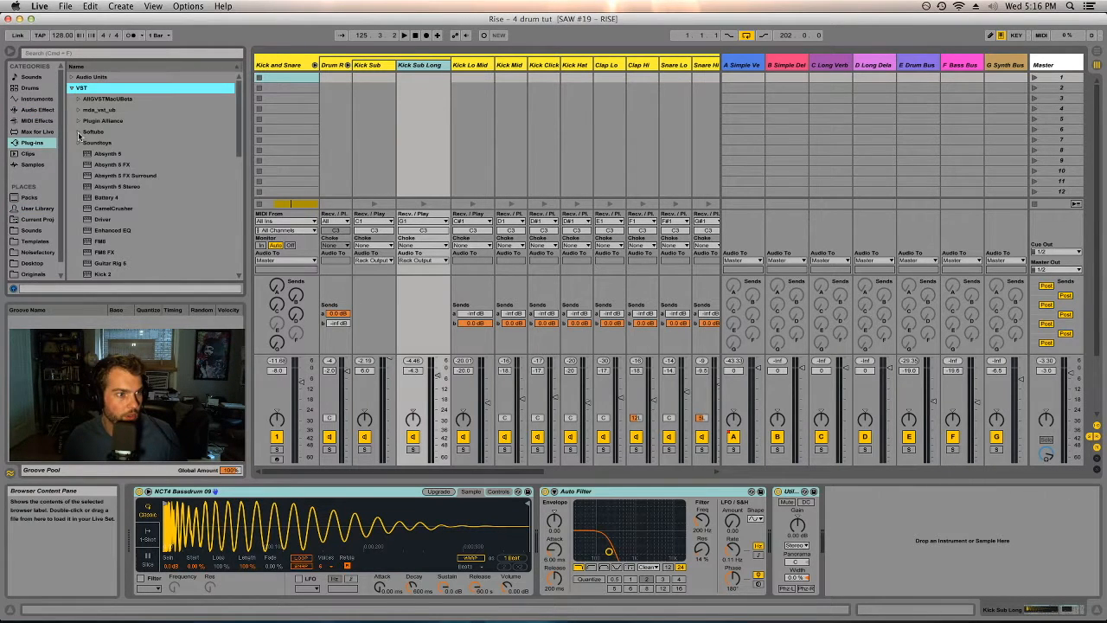
pyautogui.click(104, 121)
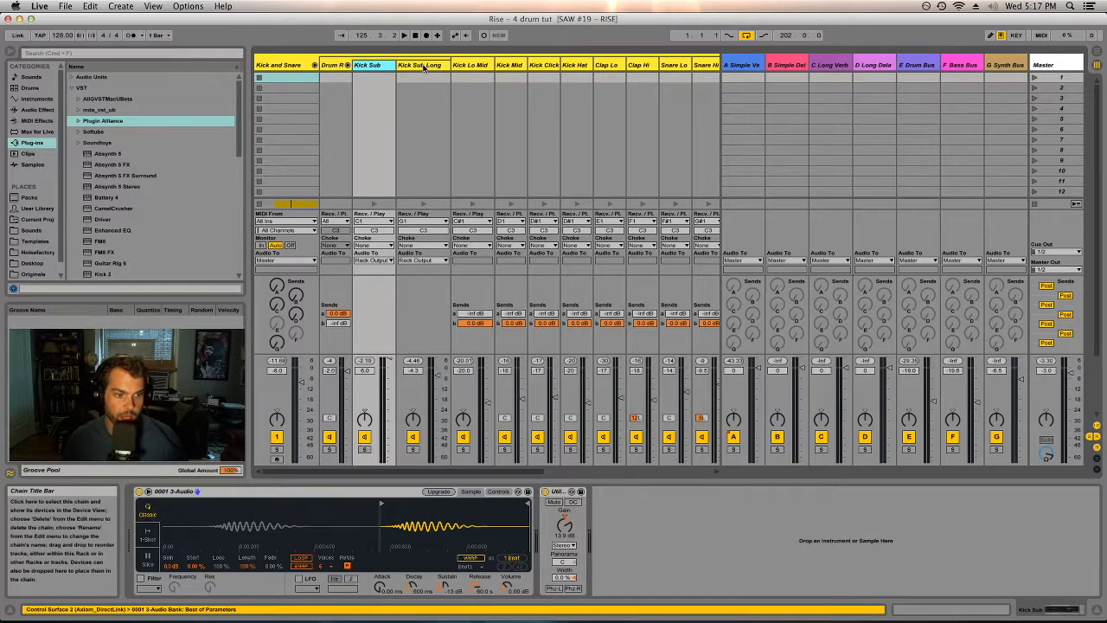
# Show the Kick Sub Long chain and bring up the Solid EQ plugin's own window
pyautogui.click(422, 64)
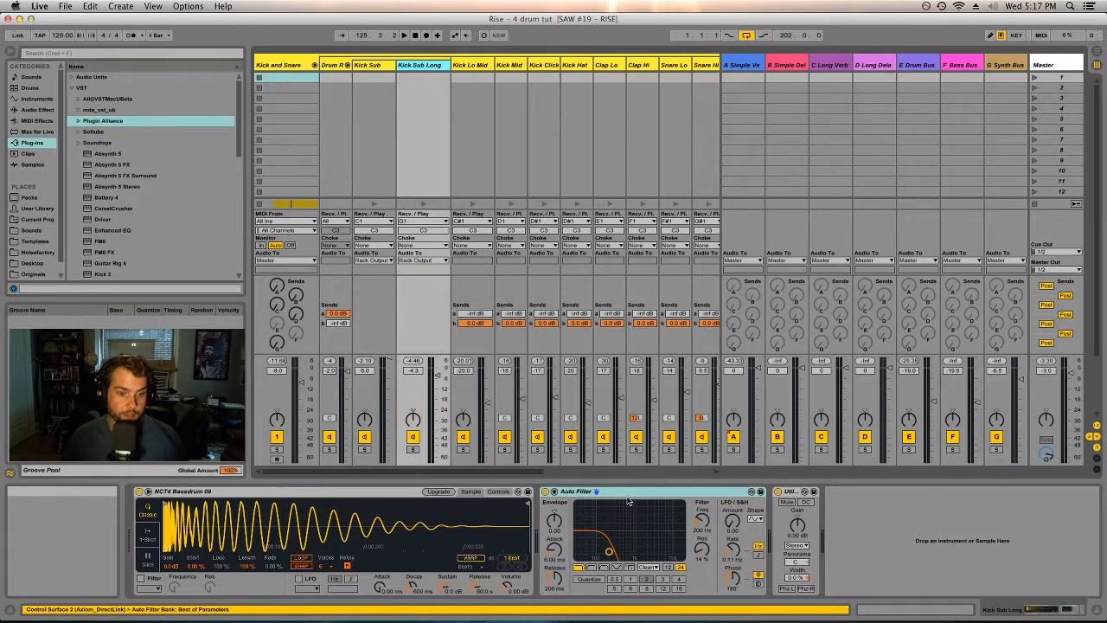
pyautogui.click(334, 64)
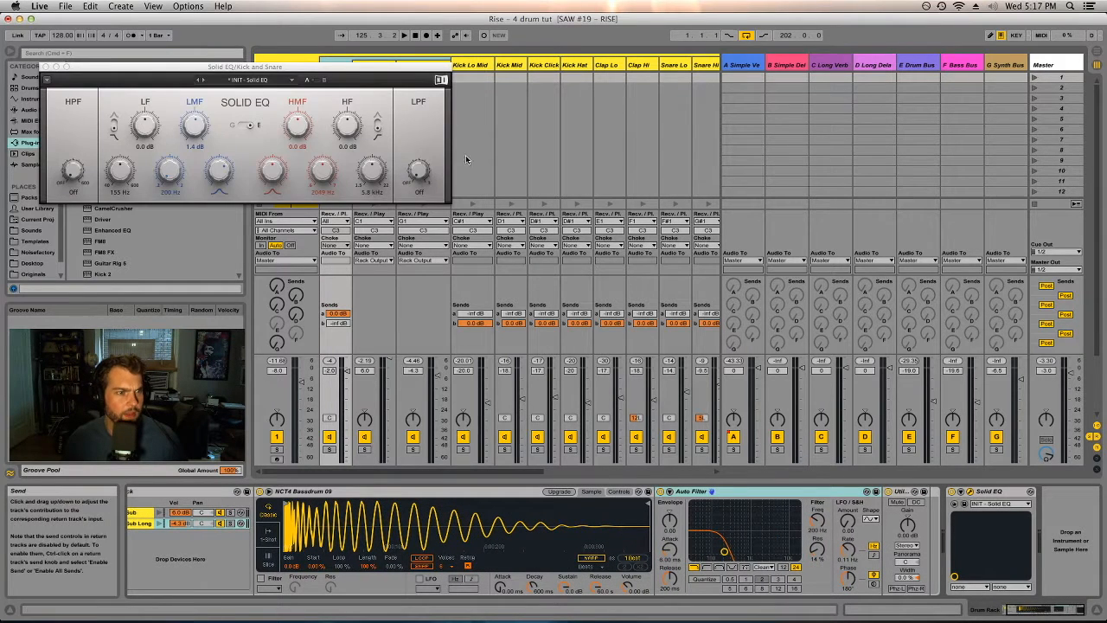
pyautogui.moveTo(216, 135)
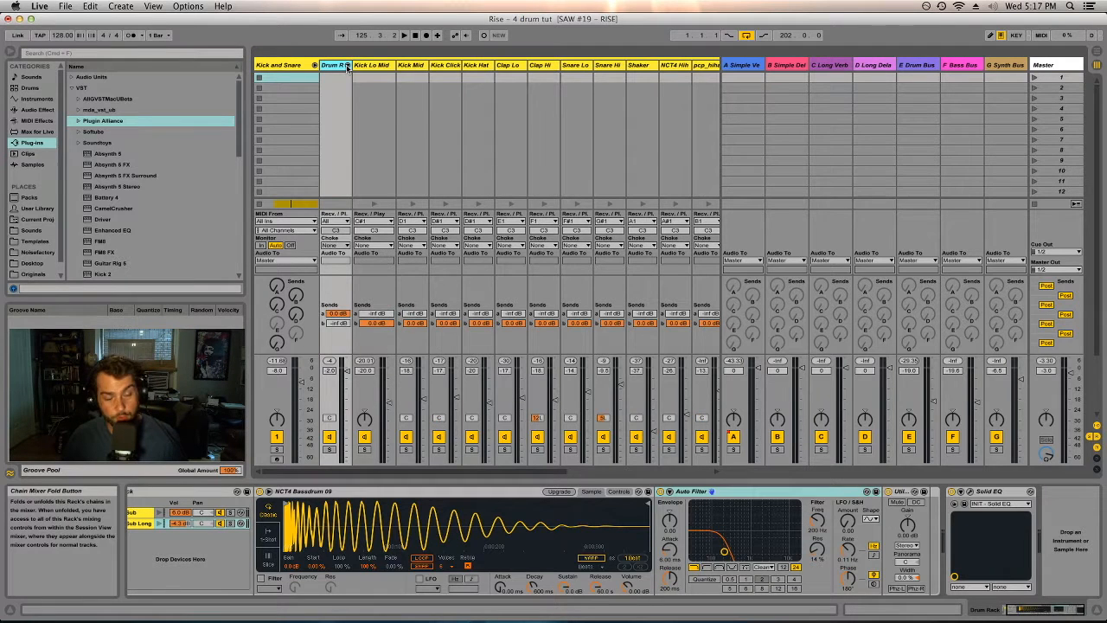
pyautogui.moveTo(370, 65)
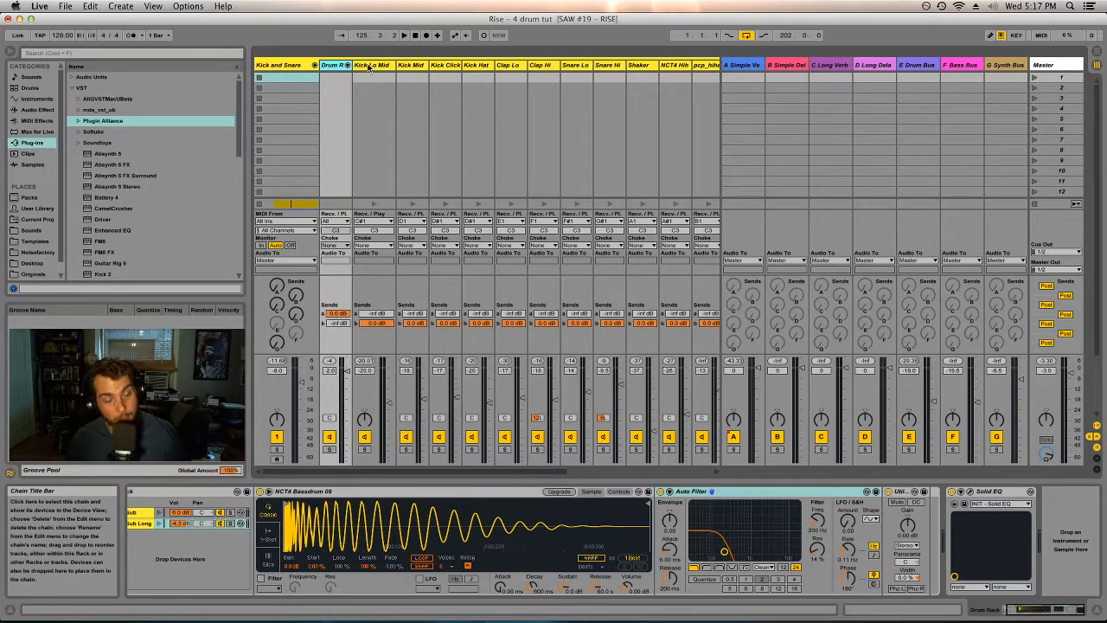
# Show the Kick Lo Mid chain, then the next kick track's Auto Filters, Transient Master and Compressor
pyautogui.click(372, 65)
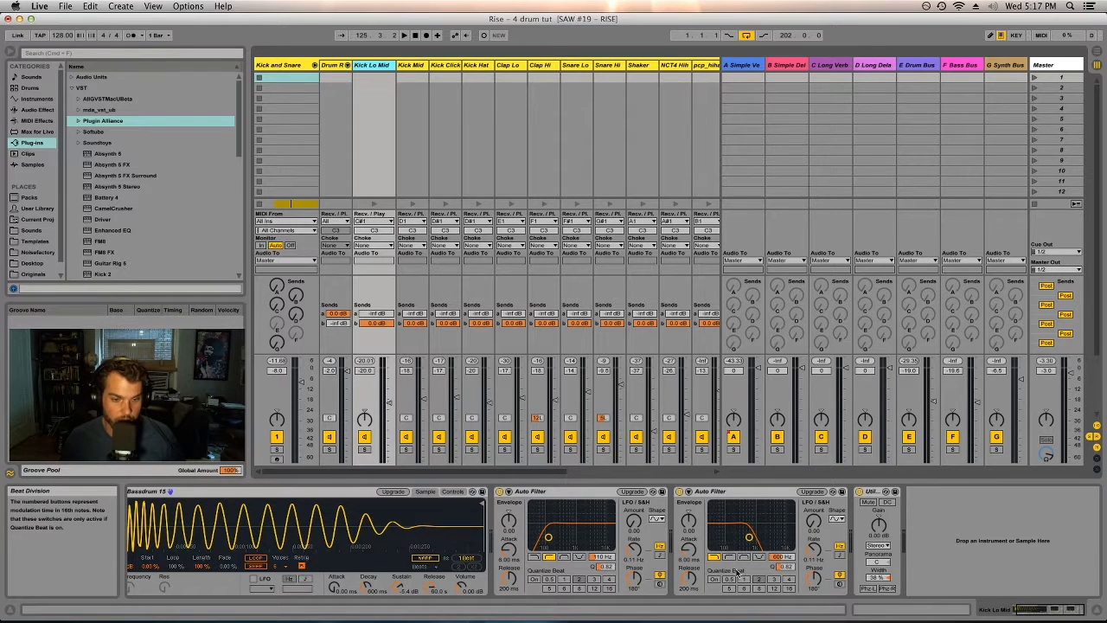
pyautogui.moveTo(816, 574)
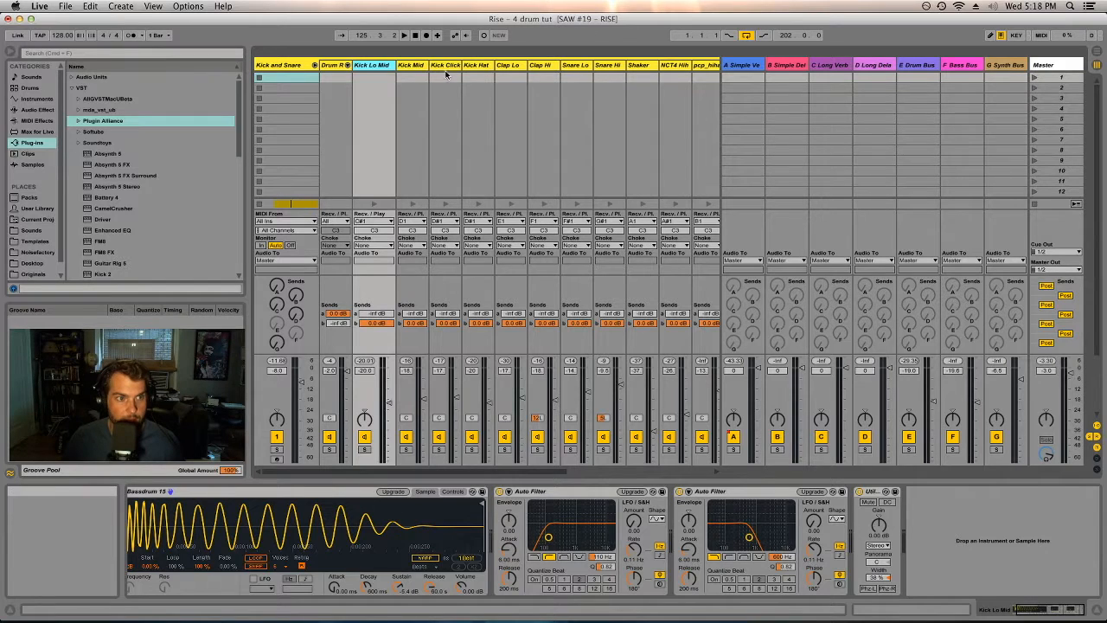
pyautogui.click(412, 66)
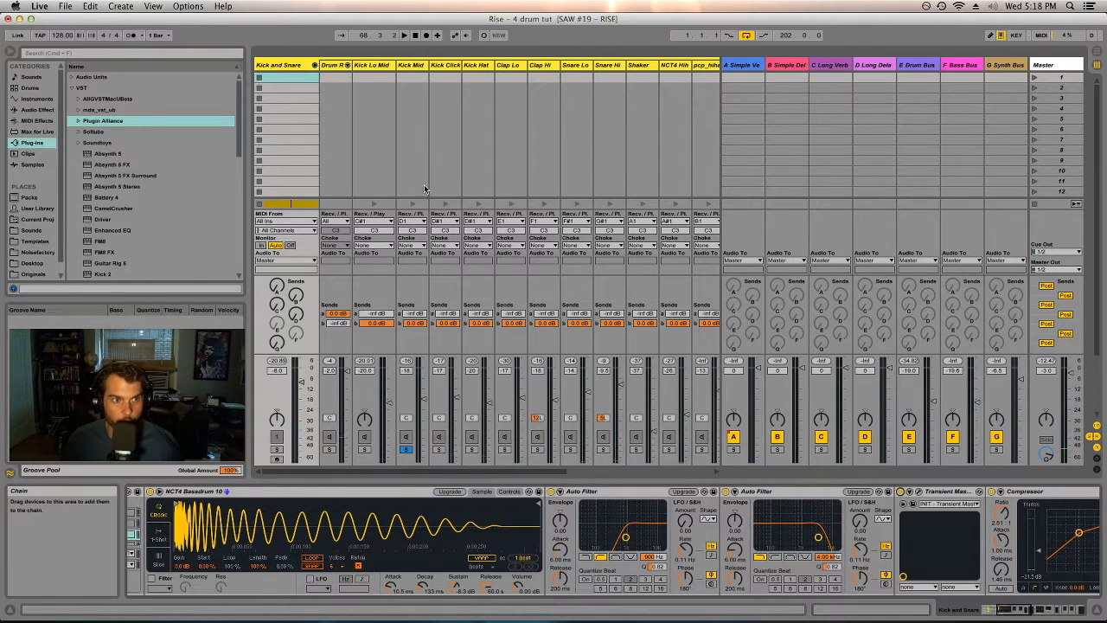
# Step through the Kick Hat and Kick Click chains, then show Clap Lo's clap sample and two Auto Filters
pyautogui.click(444, 65)
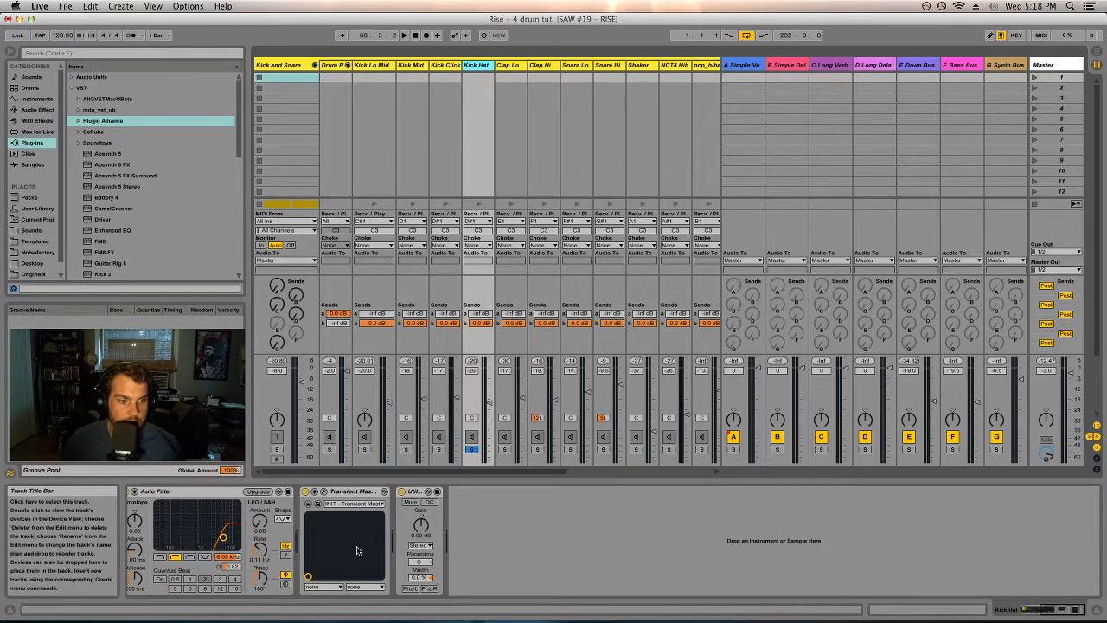
pyautogui.click(444, 66)
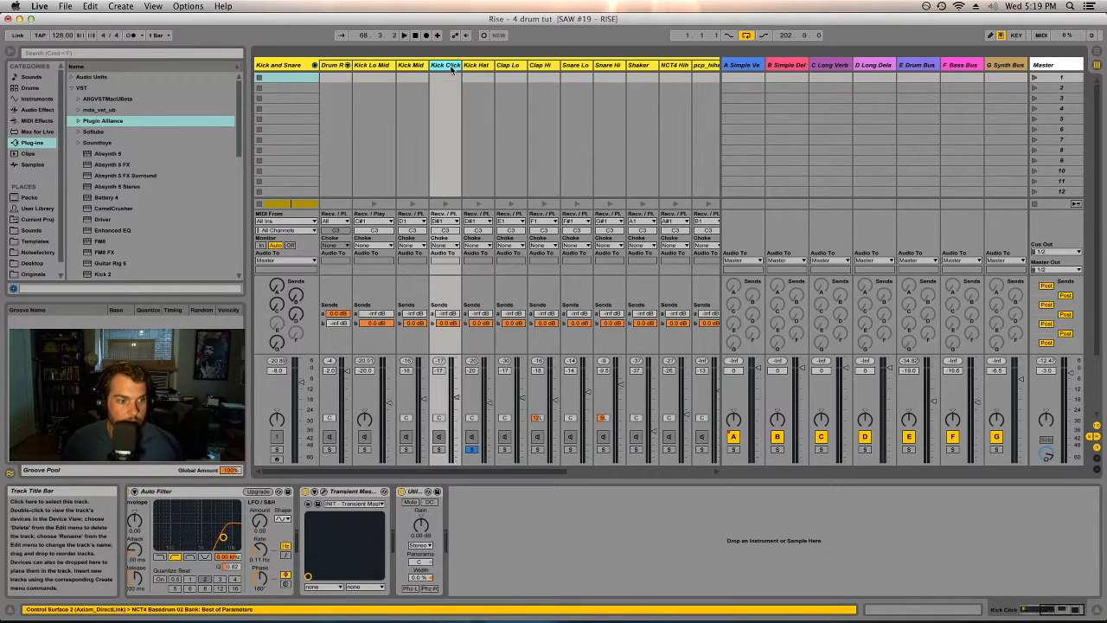
pyautogui.click(477, 66)
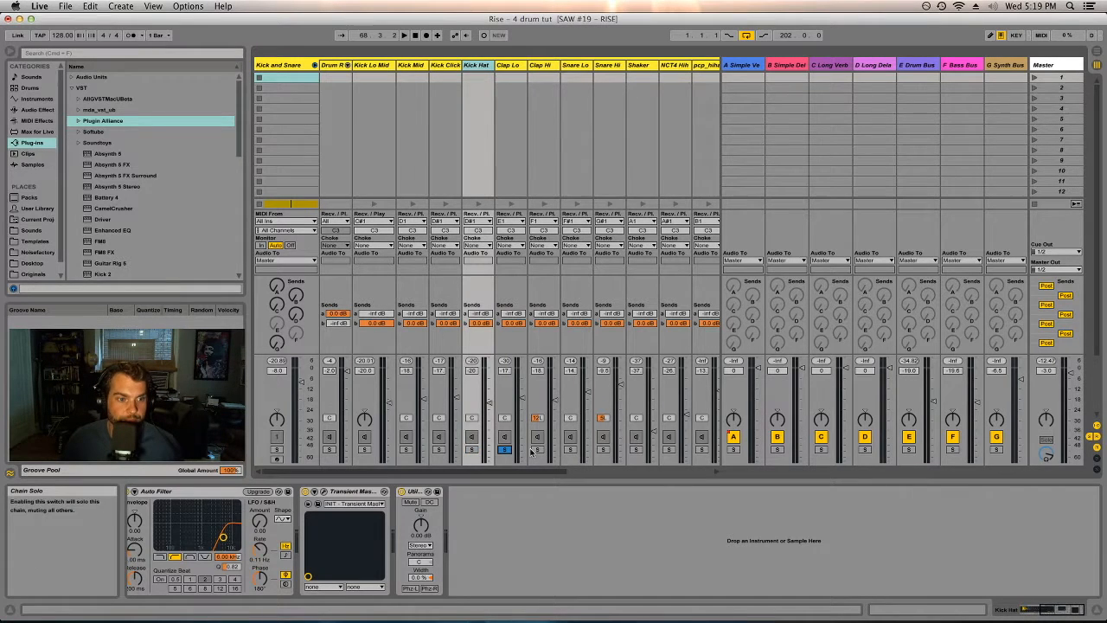
pyautogui.click(508, 65)
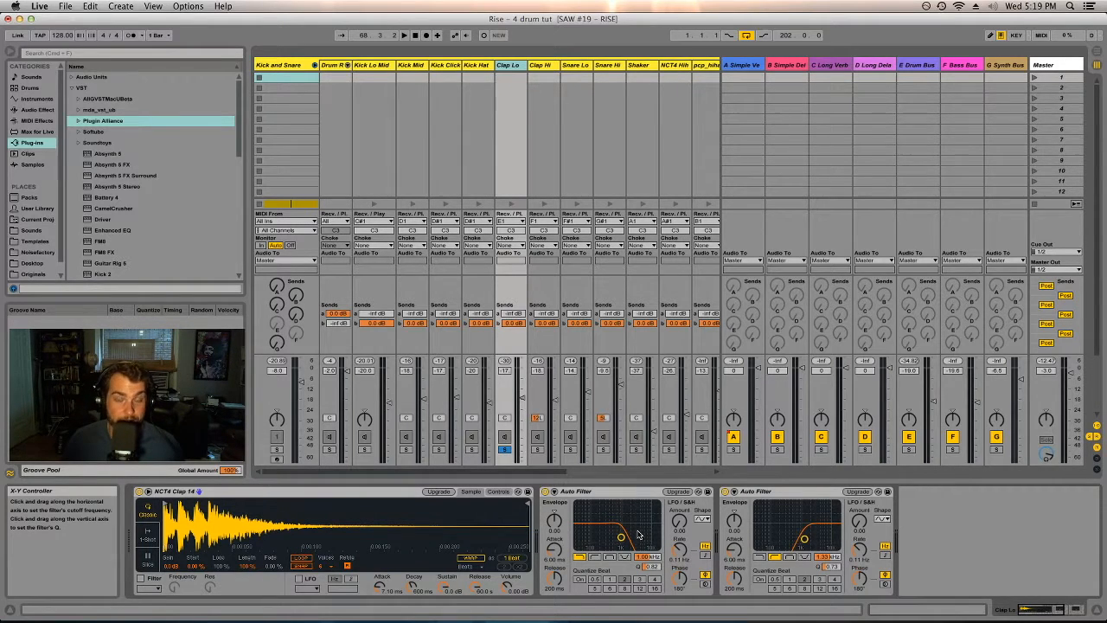
# Show the Clap Hi track's chain: clap sample, Auto Filter and Utility
pyautogui.click(543, 66)
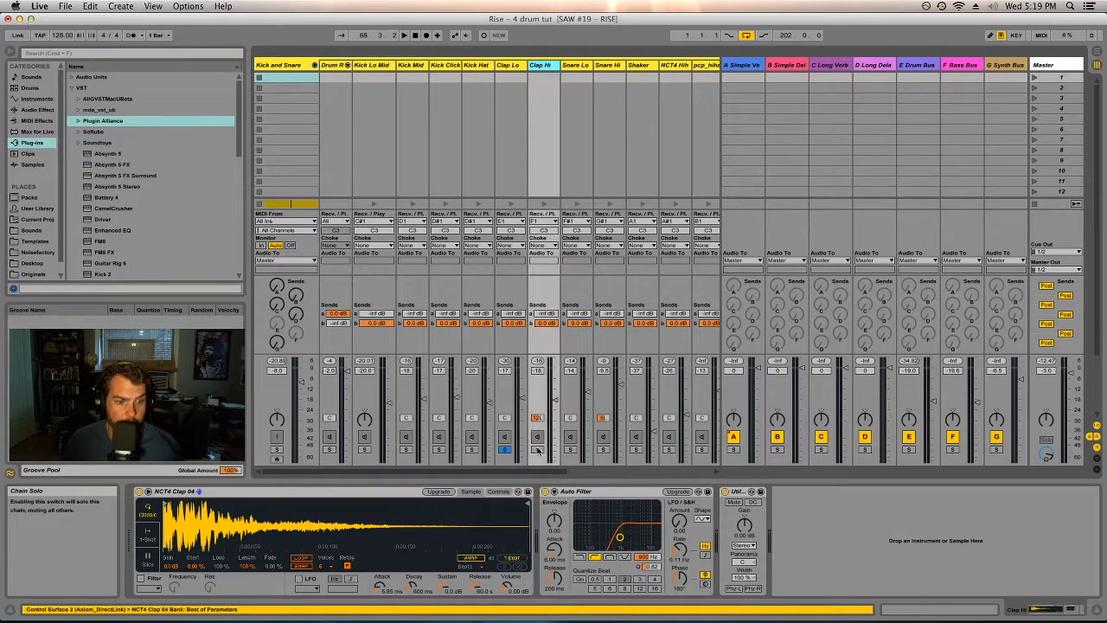
pyautogui.moveTo(702, 574)
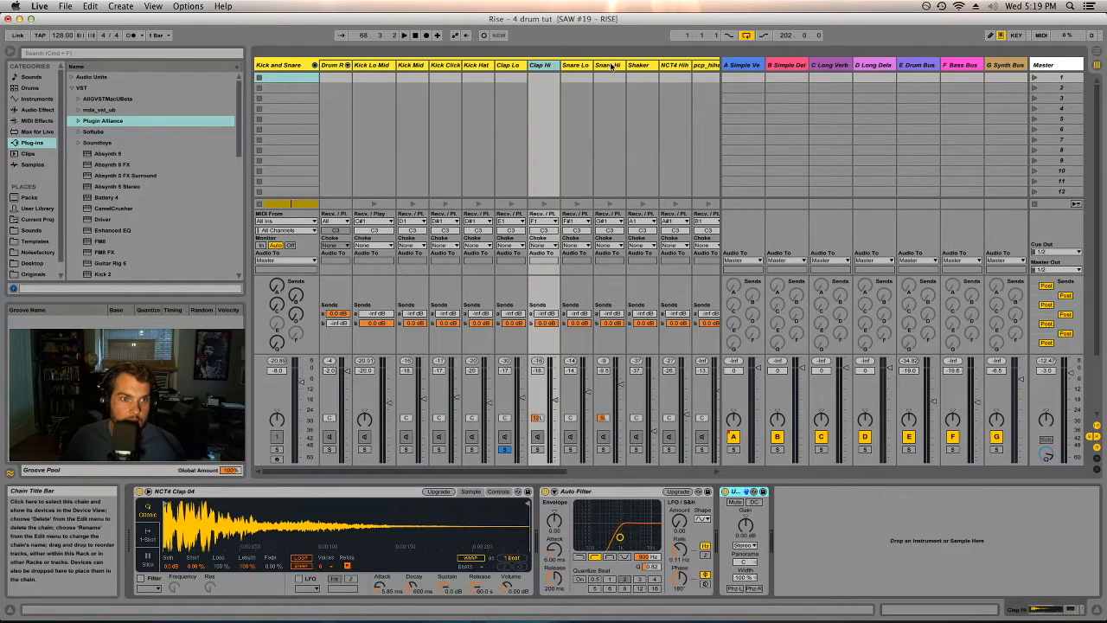
pyautogui.click(608, 66)
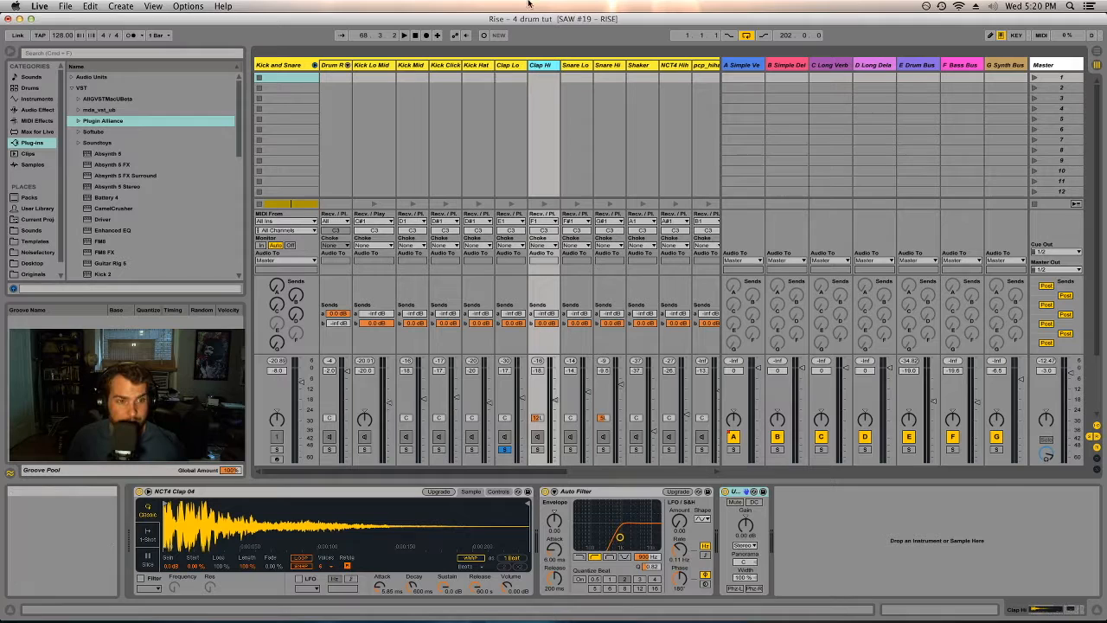
# Step through the Snare Lo, Snare Hi and Shaker tracks to land on the Shaker's sample-plus-Transient Master chain
pyautogui.click(574, 66)
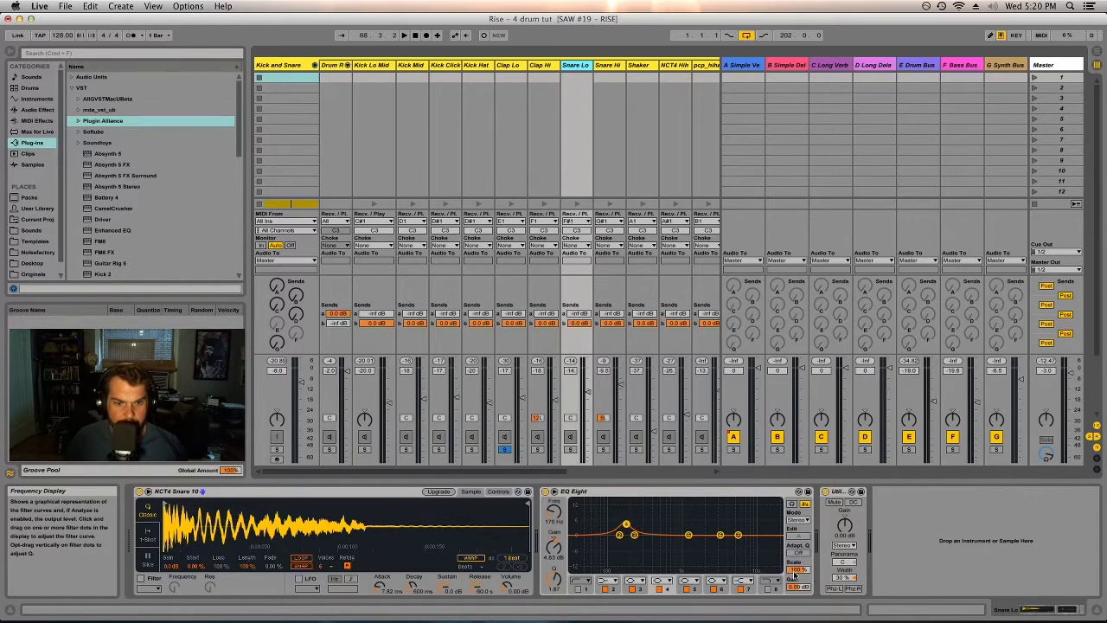
pyautogui.moveTo(667, 536)
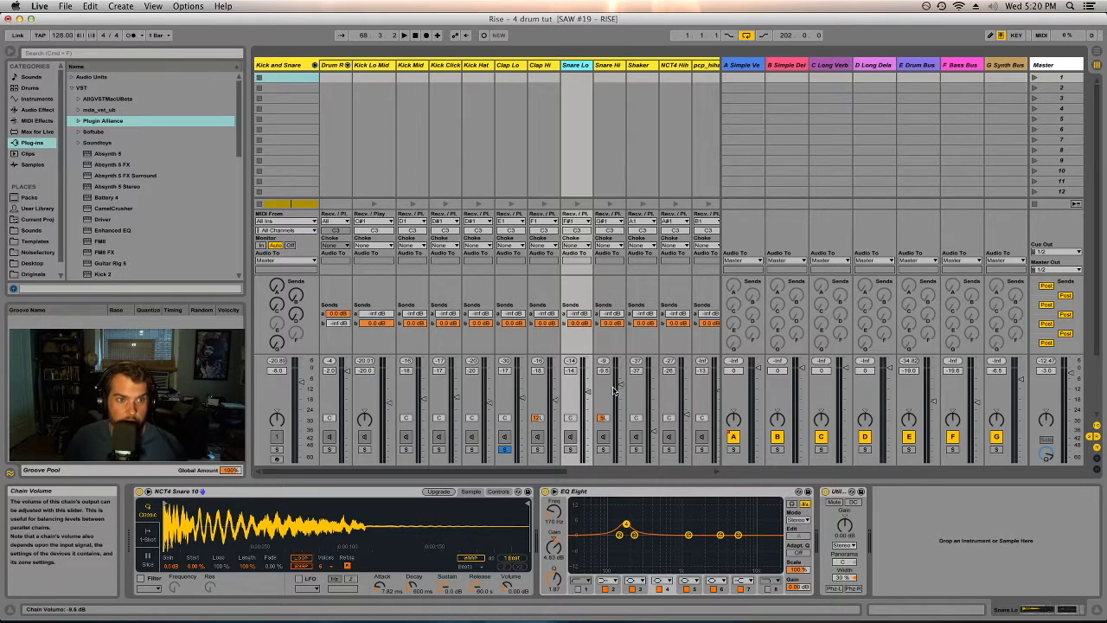
pyautogui.click(609, 66)
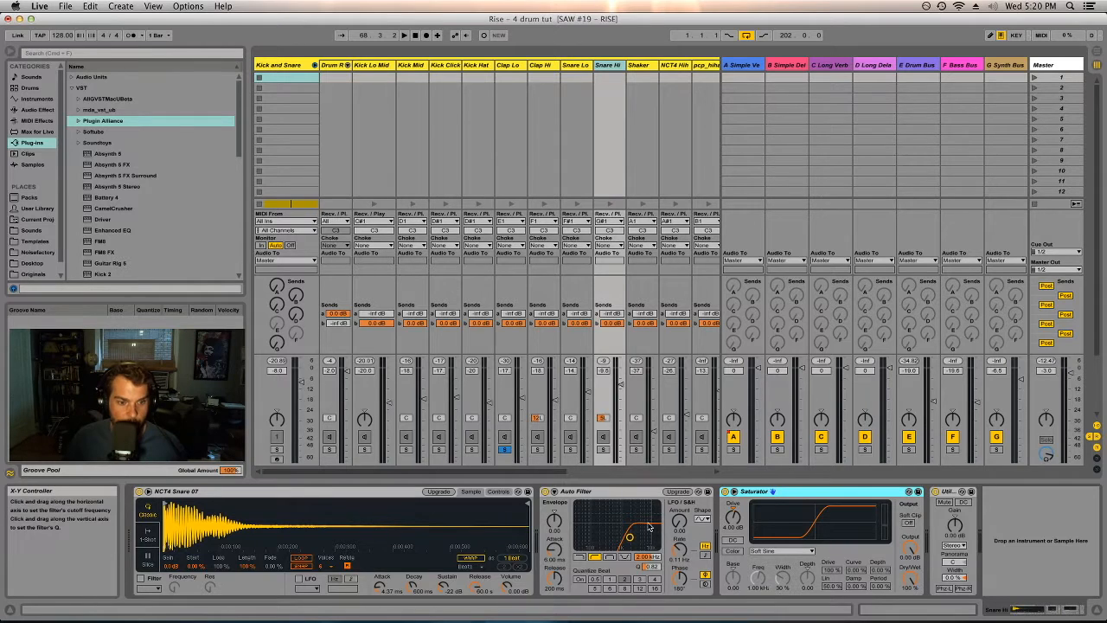
pyautogui.click(640, 66)
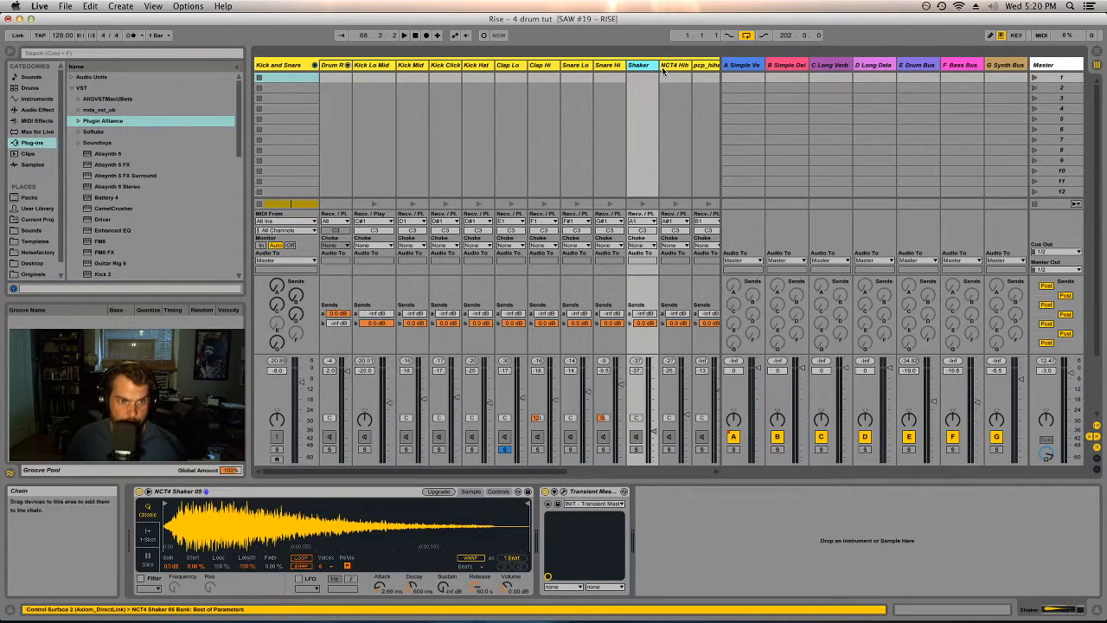
# Bring up the Shaker's Transient Master plugin window showing attack, sustain and gain
pyautogui.click(547, 491)
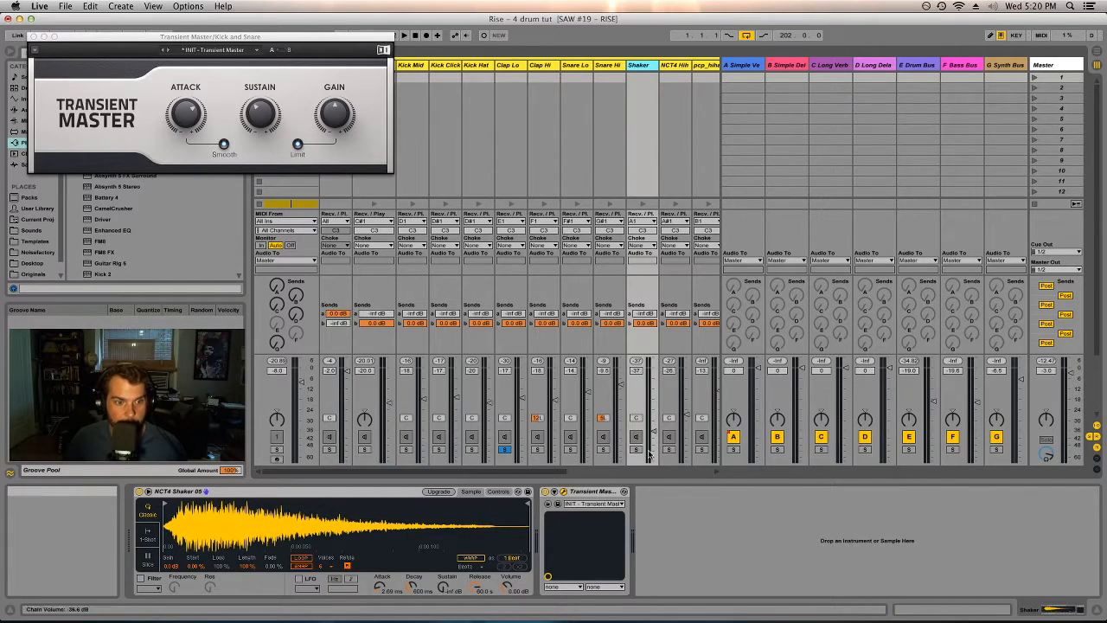
pyautogui.click(412, 35)
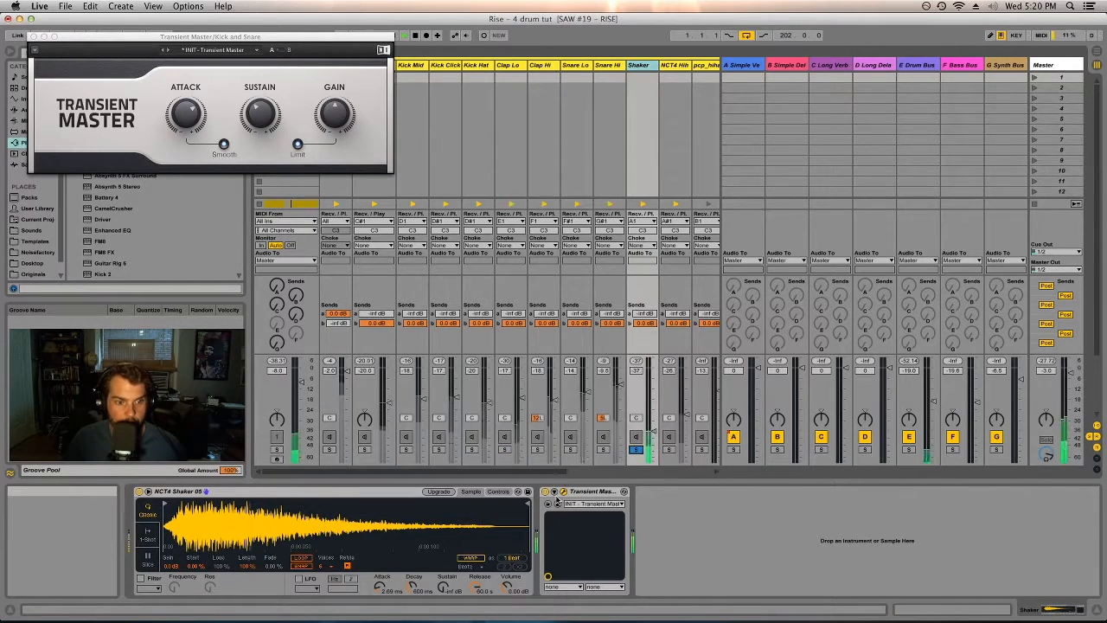